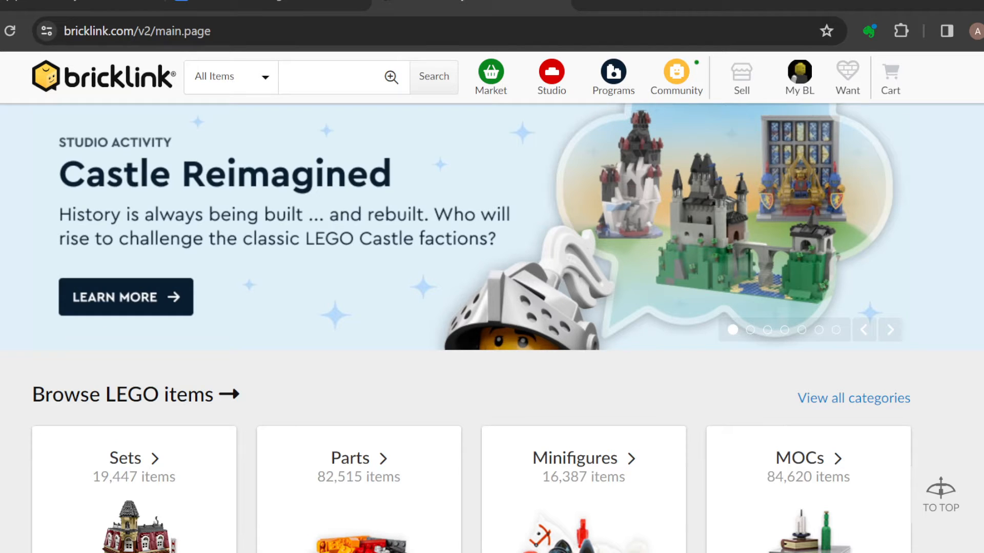
Step: Scroll down to the site footer and follow the Problem Center link under More
{"action": "scroll", "scroll_direction": "down", "scroll_amount": 3}
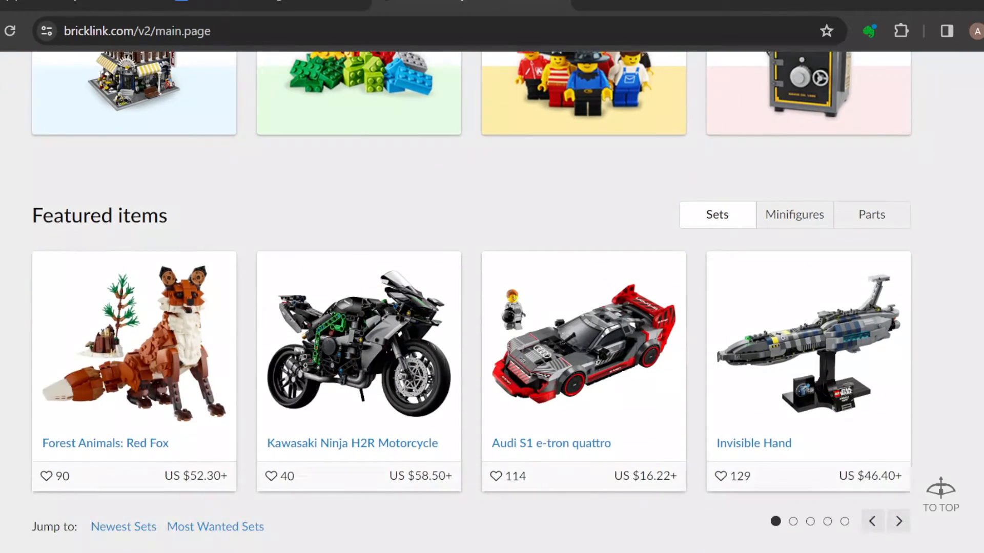
{"action": "scroll", "scroll_direction": "up", "scroll_amount": 3}
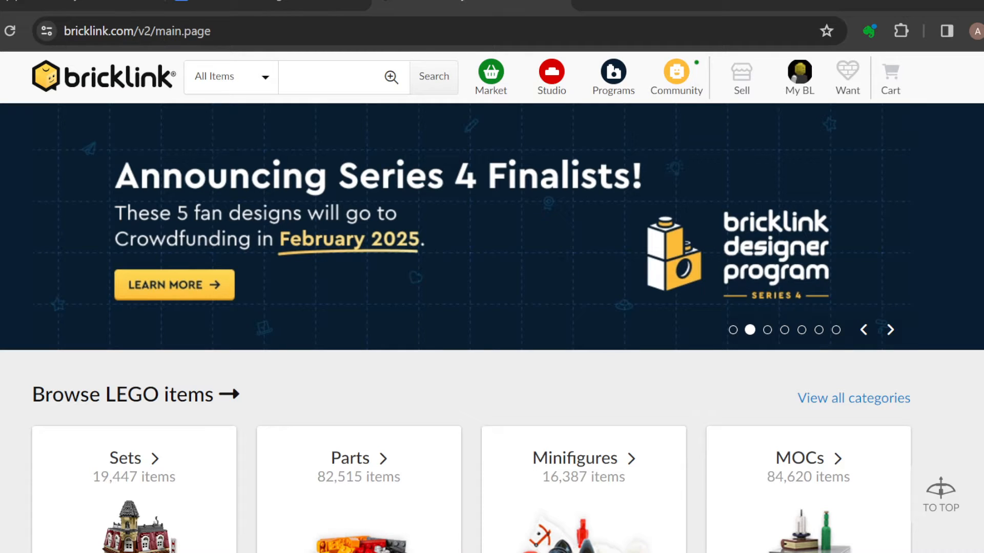
{"action": "left_click", "coordinate": [551, 72]}
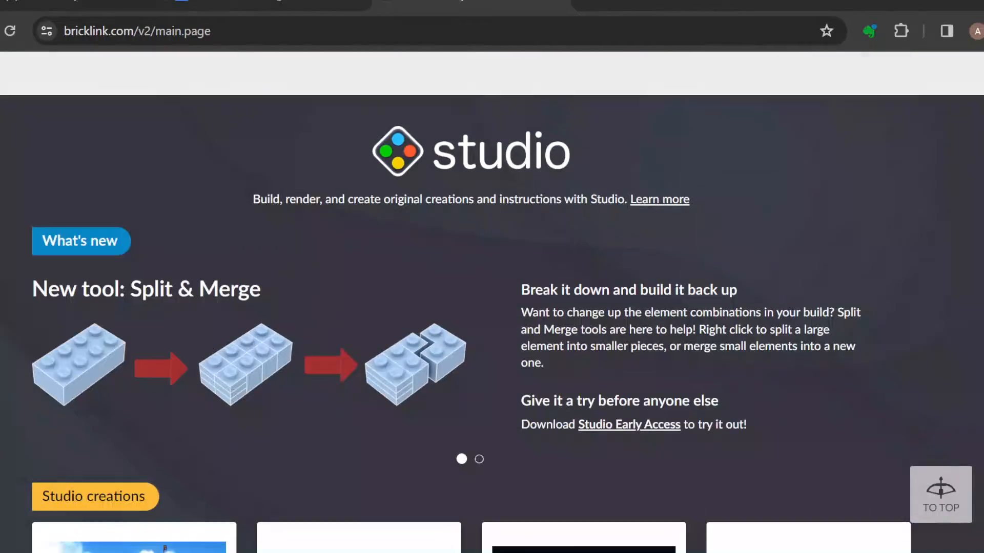
{"action": "scroll", "scroll_direction": "down", "scroll_amount": 3}
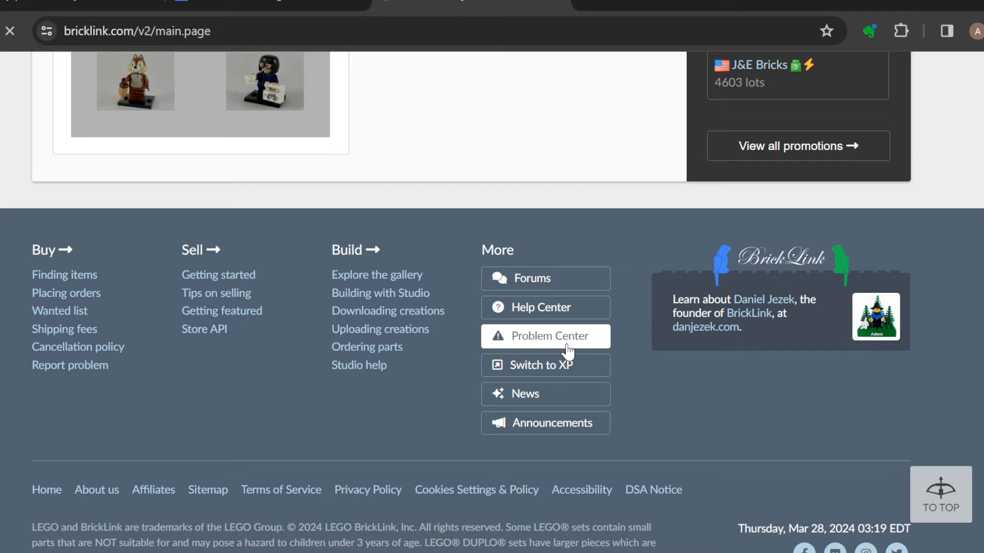
{"action": "left_click", "coordinate": [545, 336]}
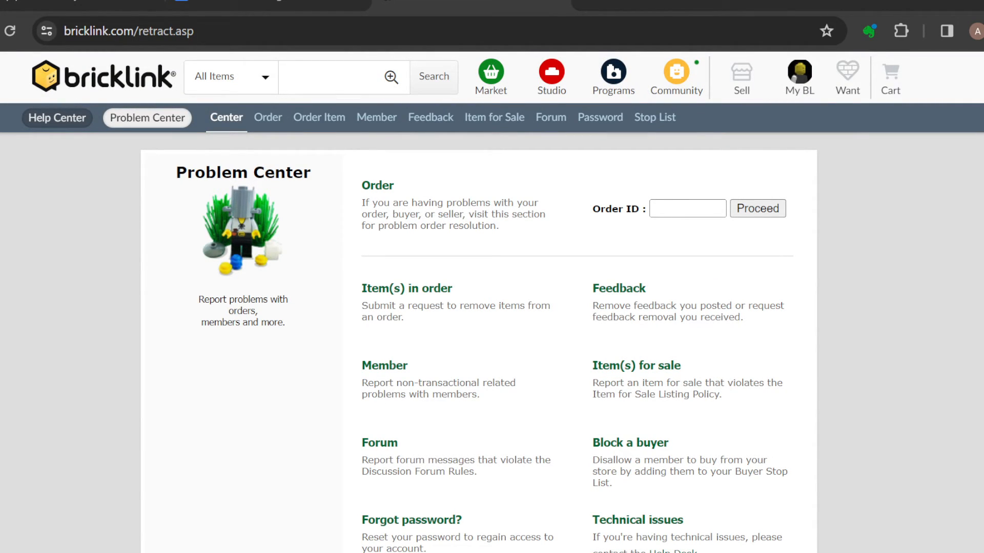
{"action": "scroll", "scroll_direction": "down", "scroll_amount": 3}
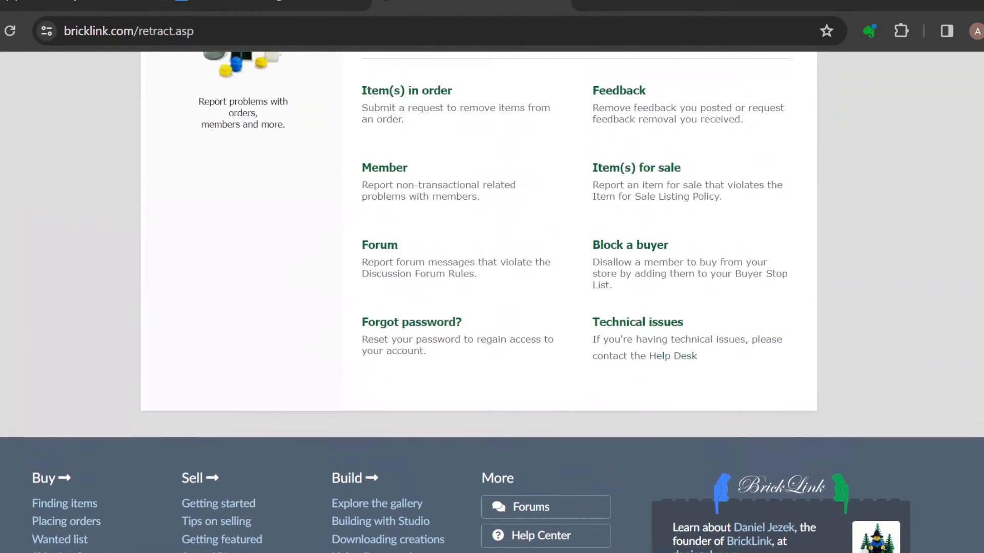
{"action": "scroll", "scroll_direction": "down", "scroll_amount": 3}
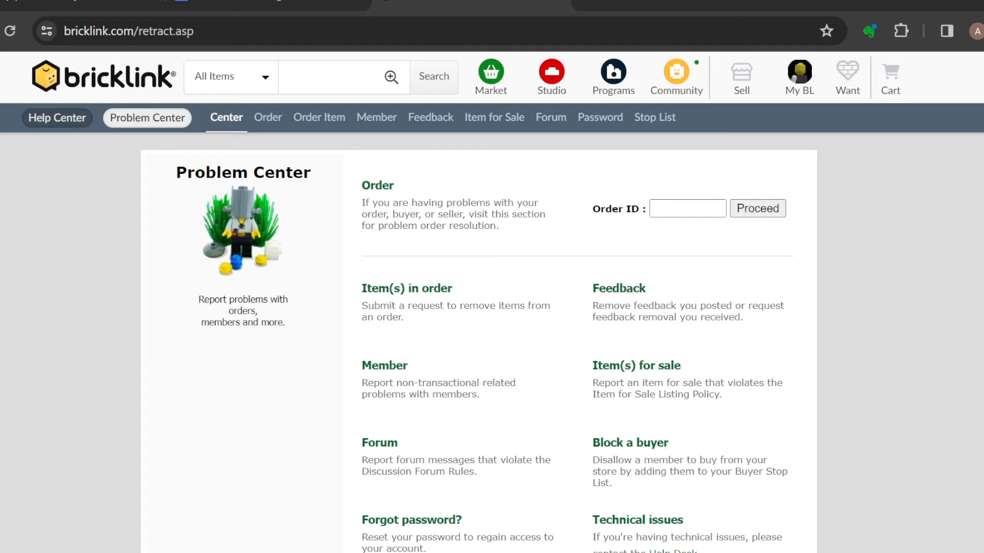
{"action": "scroll", "scroll_direction": "down", "scroll_amount": 3}
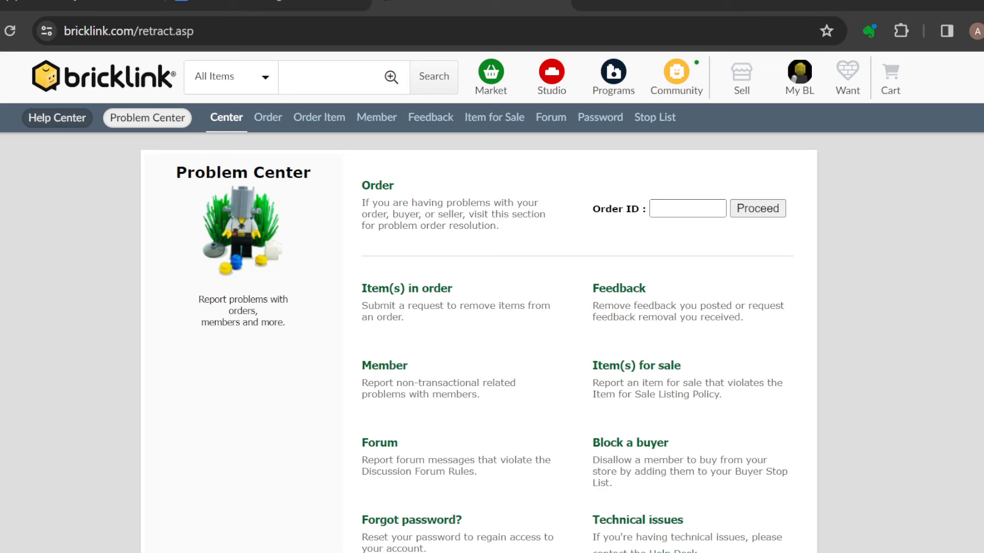
{"action": "left_click", "coordinate": [686, 209]}
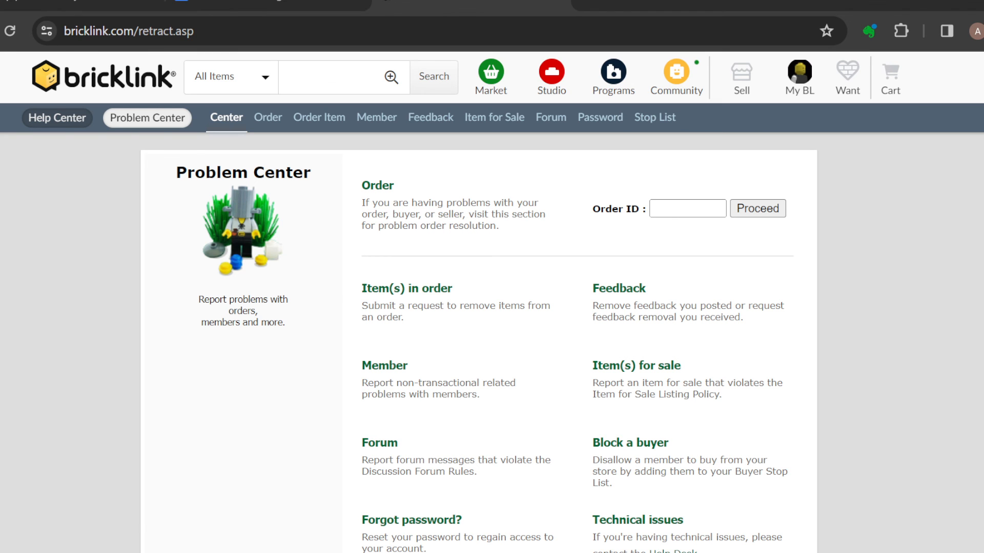
{"action": "scroll", "scroll_direction": "down", "scroll_amount": 3}
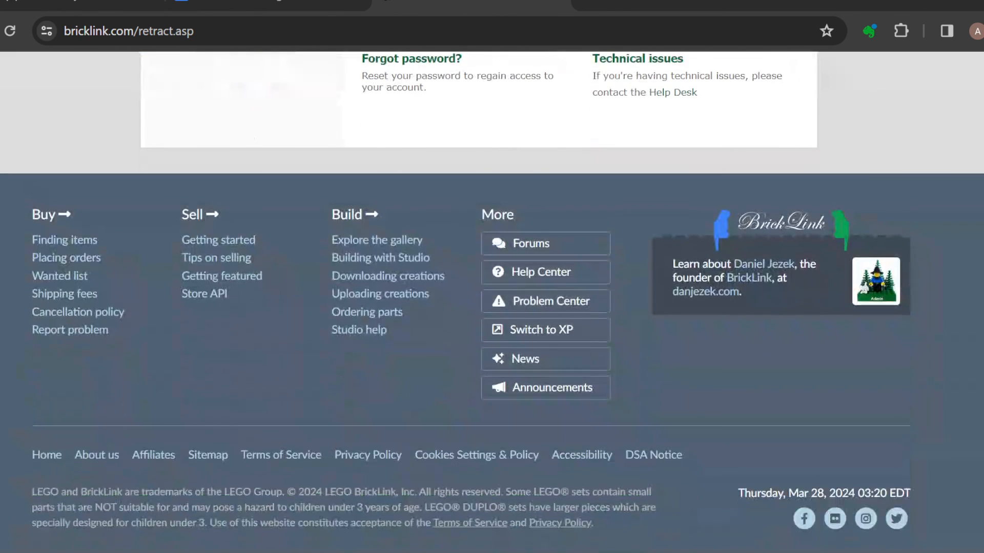
{"action": "scroll", "scroll_direction": "up", "scroll_amount": 3}
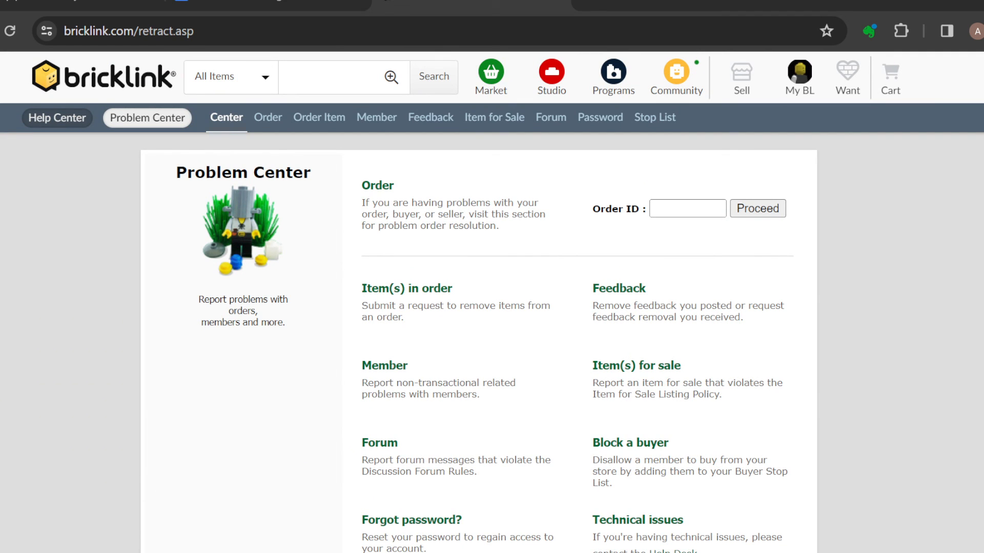
{"action": "scroll", "scroll_direction": "down", "scroll_amount": 3}
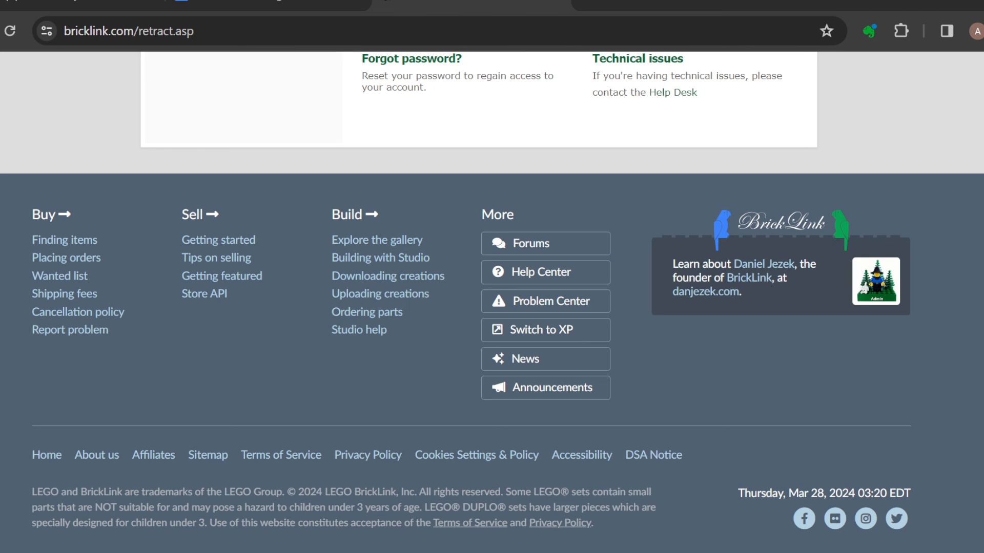
{"action": "scroll", "scroll_direction": "up", "scroll_amount": 3}
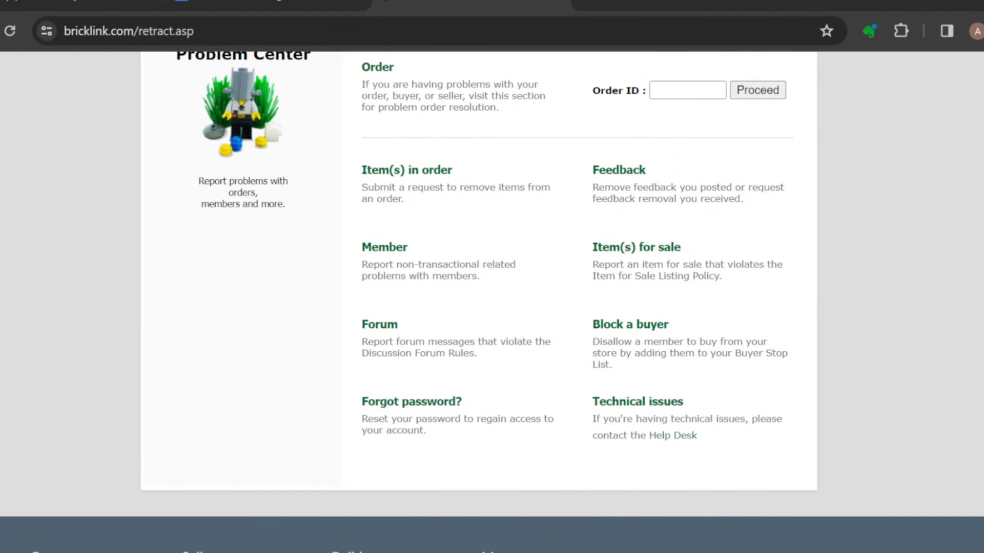
{"action": "scroll", "scroll_direction": "down", "scroll_amount": 3}
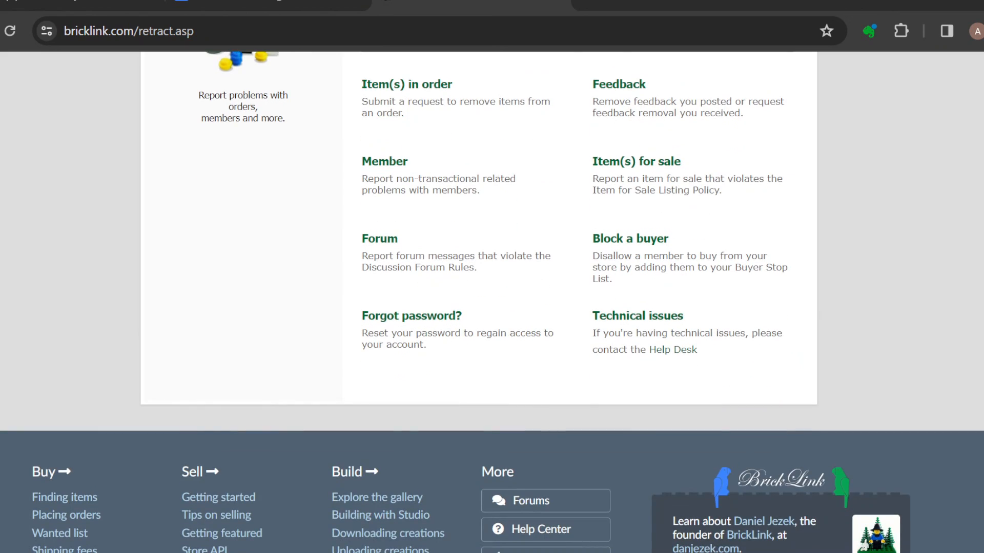